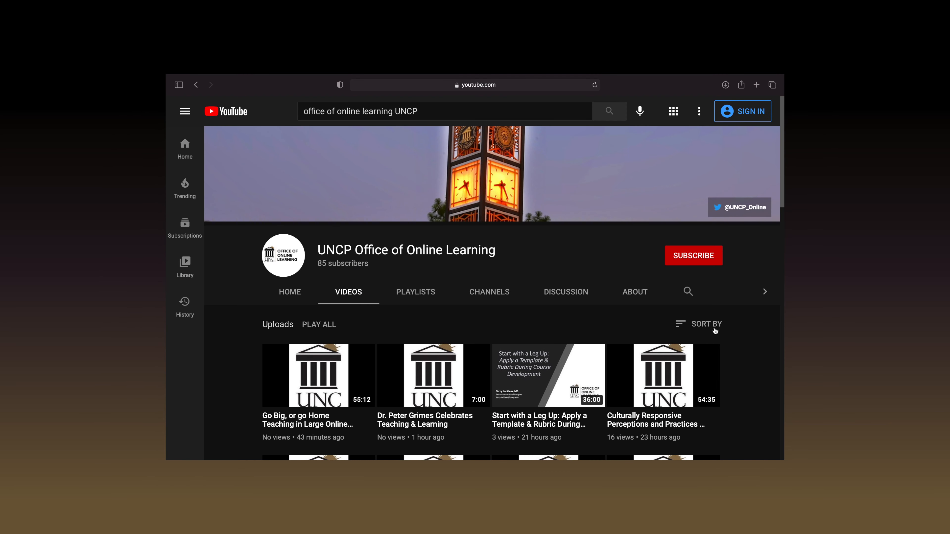
pyautogui.moveTo(769, 296)
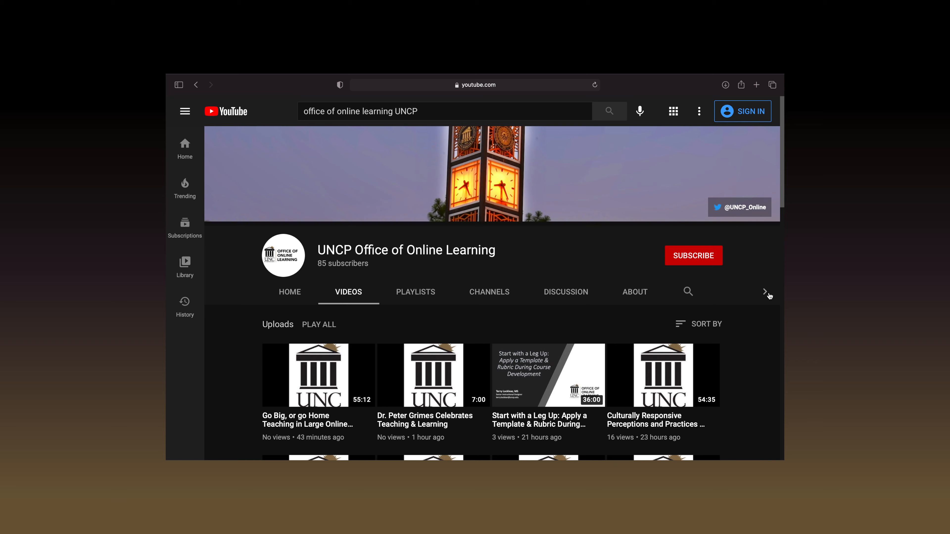
# - Scroll the Faculty and Staff Resources page to the Upcoming Events link and view the webinar schedule
pyautogui.scroll(-3)
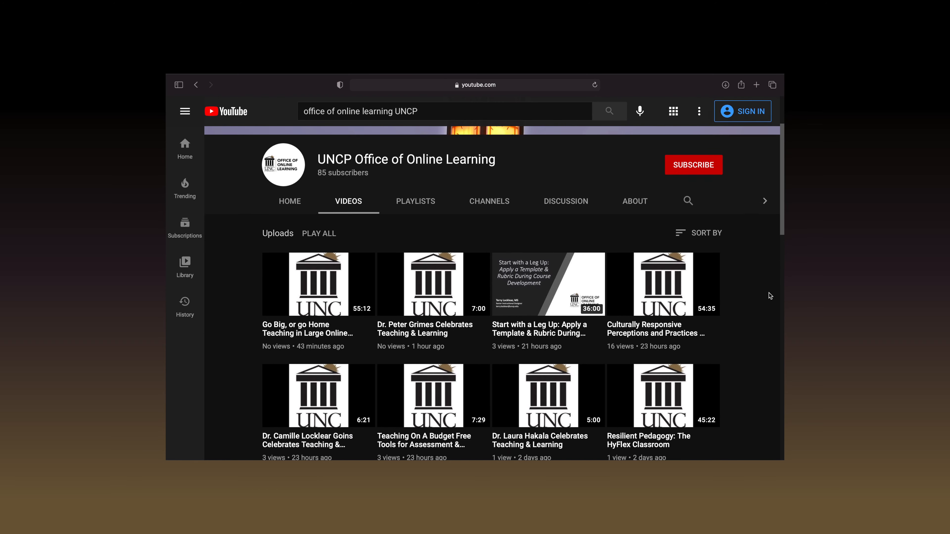
pyautogui.scroll(-3)
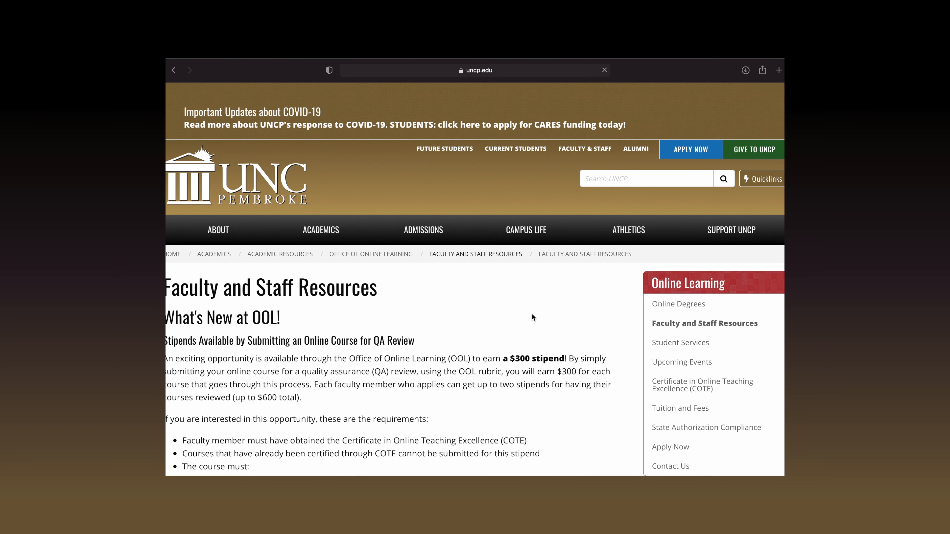
pyautogui.scroll(-3)
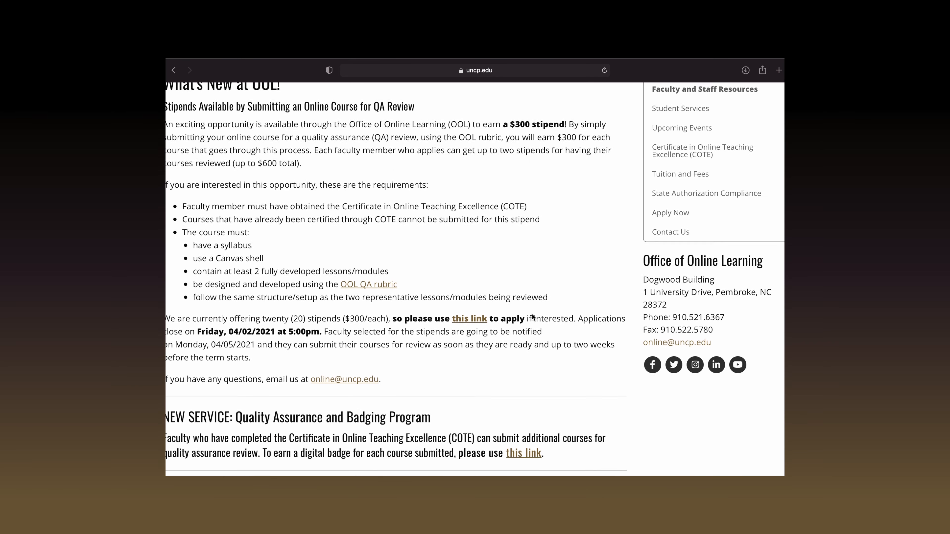
pyautogui.scroll(-3)
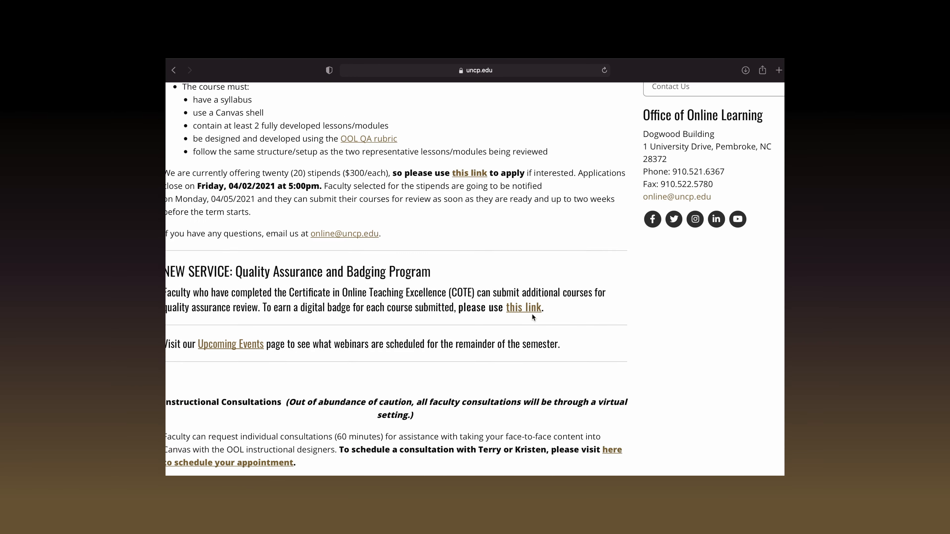
pyautogui.scroll(-3)
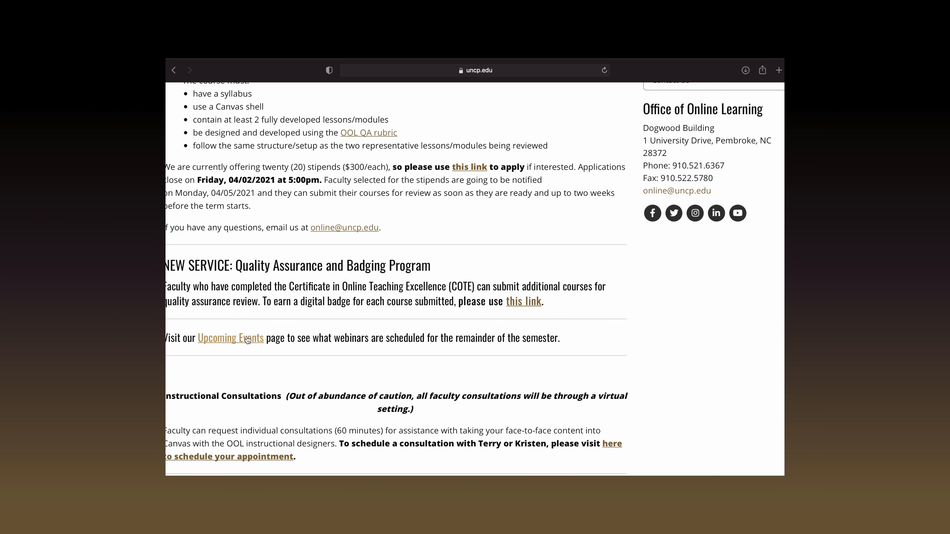
pyautogui.click(246, 338)
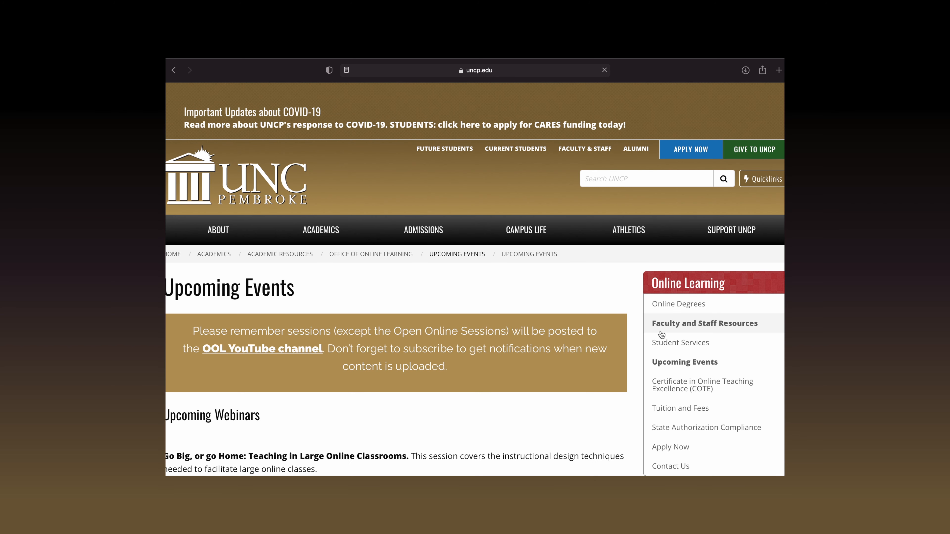
pyautogui.scroll(-3)
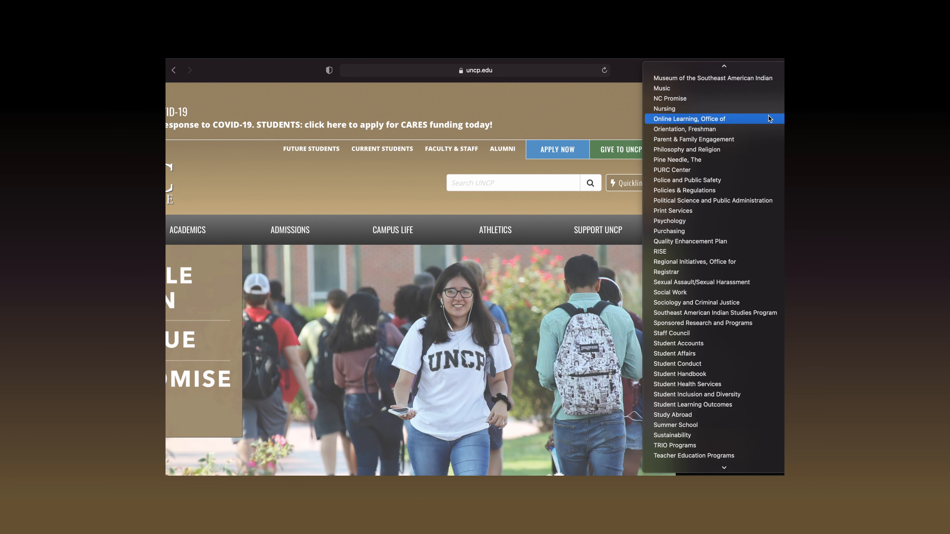
# - Go to the Office of Online Learning department page from the homepage Quicklinks list
pyautogui.click(689, 119)
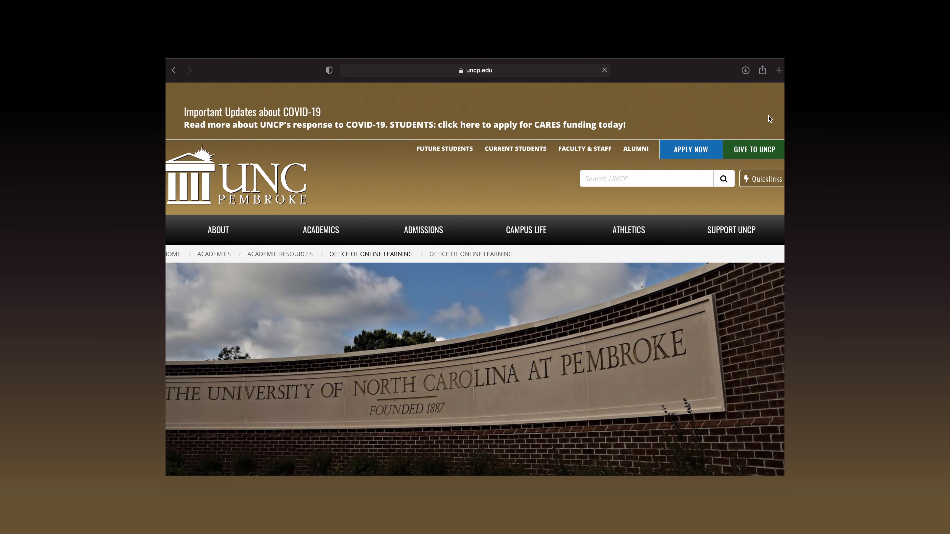
pyautogui.scroll(-3)
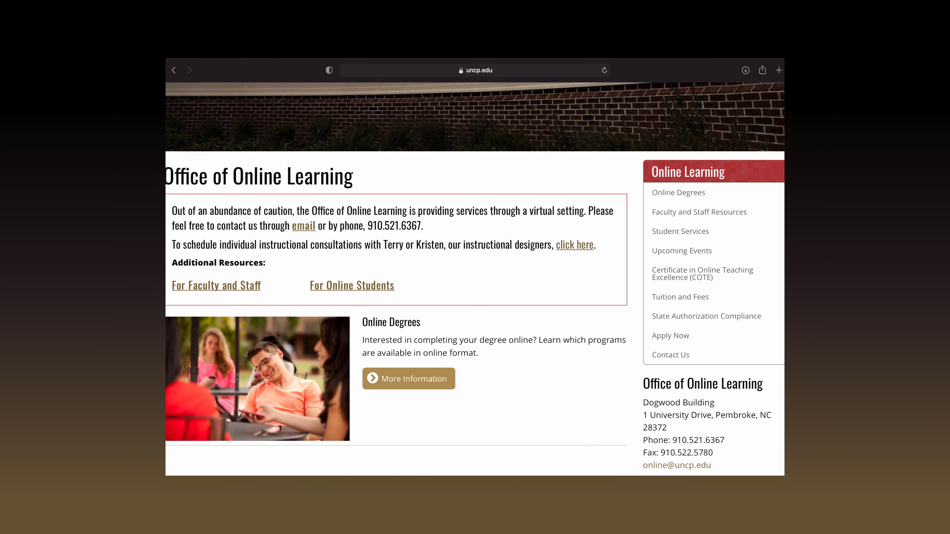
pyautogui.scroll(-3)
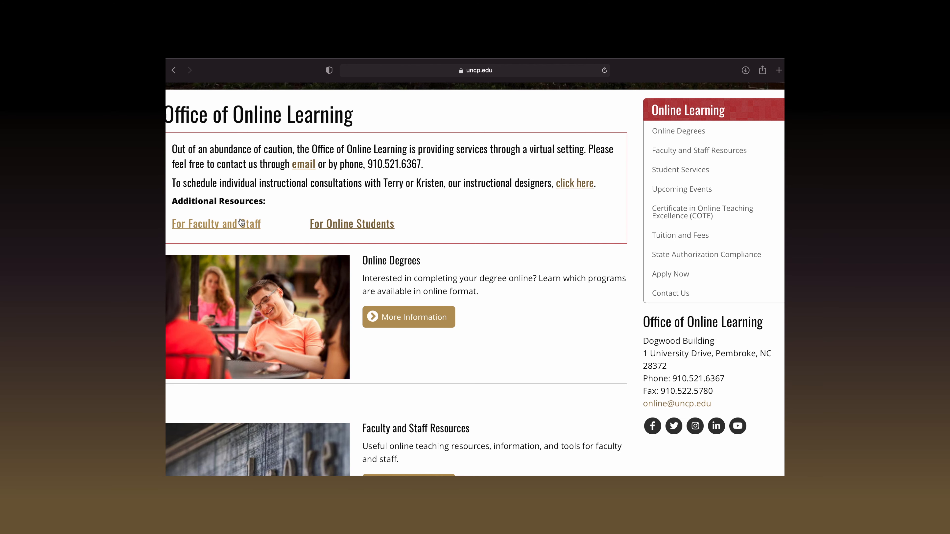
# - Navigate to the For Faculty and Staff resources page and browse its contents
pyautogui.click(241, 224)
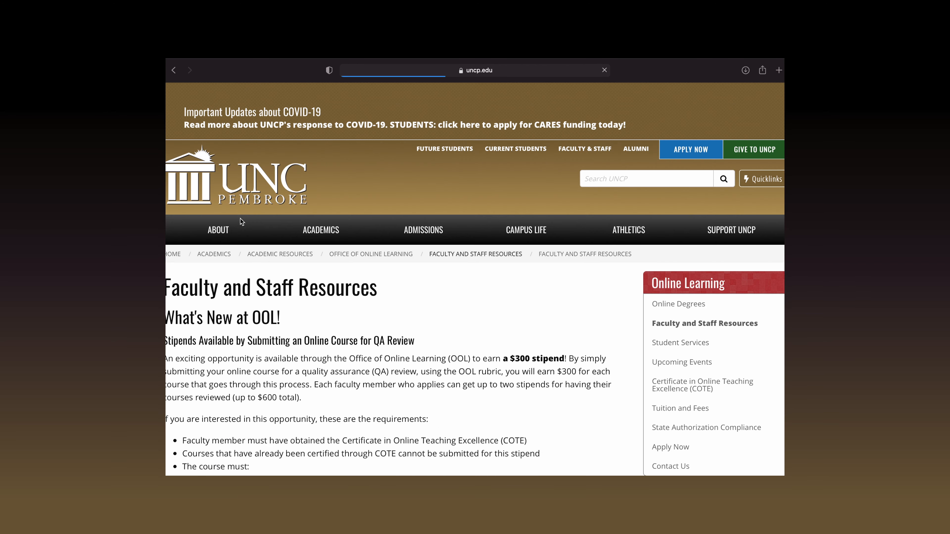
pyautogui.scroll(-3)
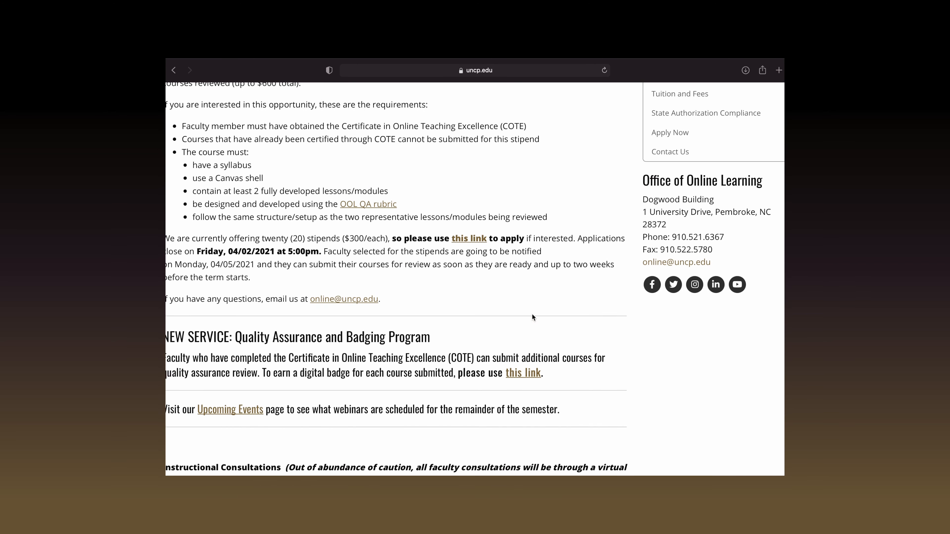
pyautogui.scroll(-3)
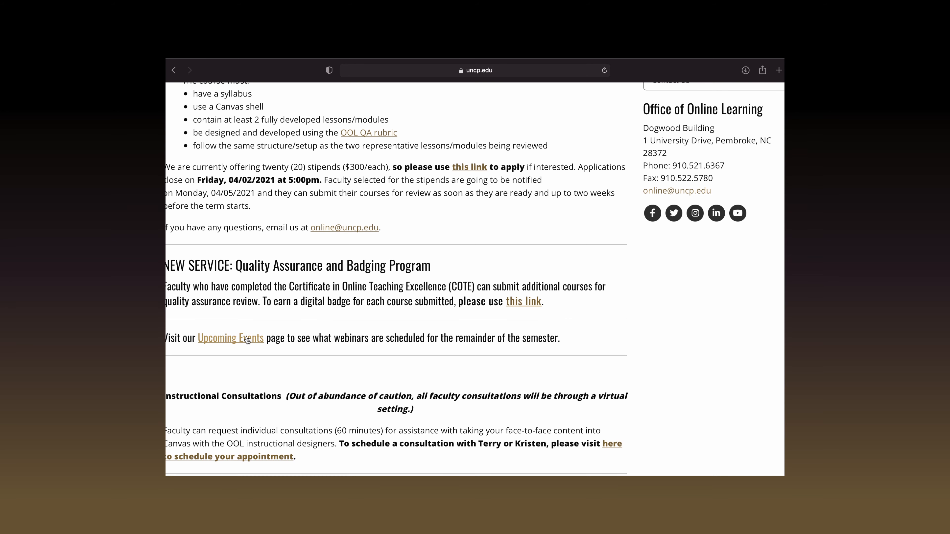